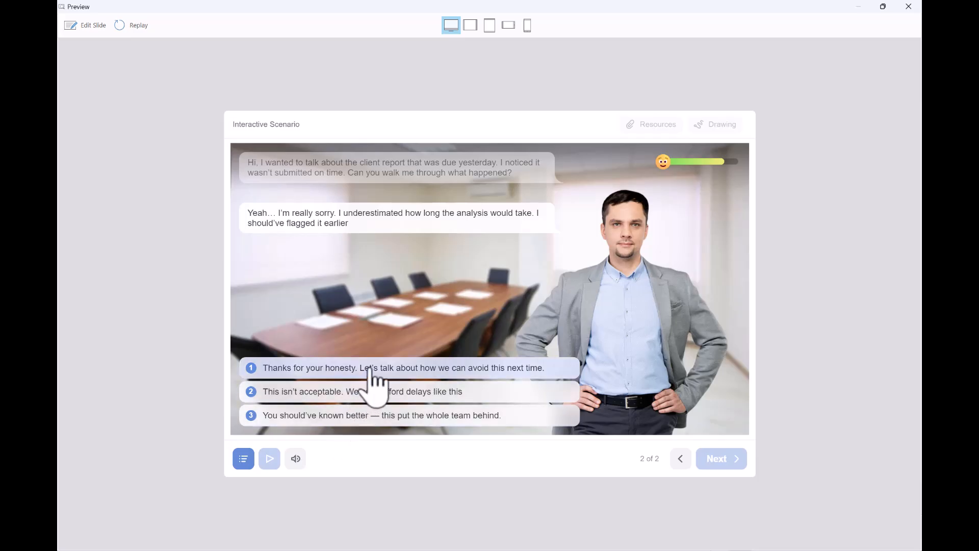
- Answer with 'Thanks for your honesty…' then 'Great. Let's set up a midweek check-in…' to reach the positive ending
{"action": "left_click", "coordinate": [403, 367]}
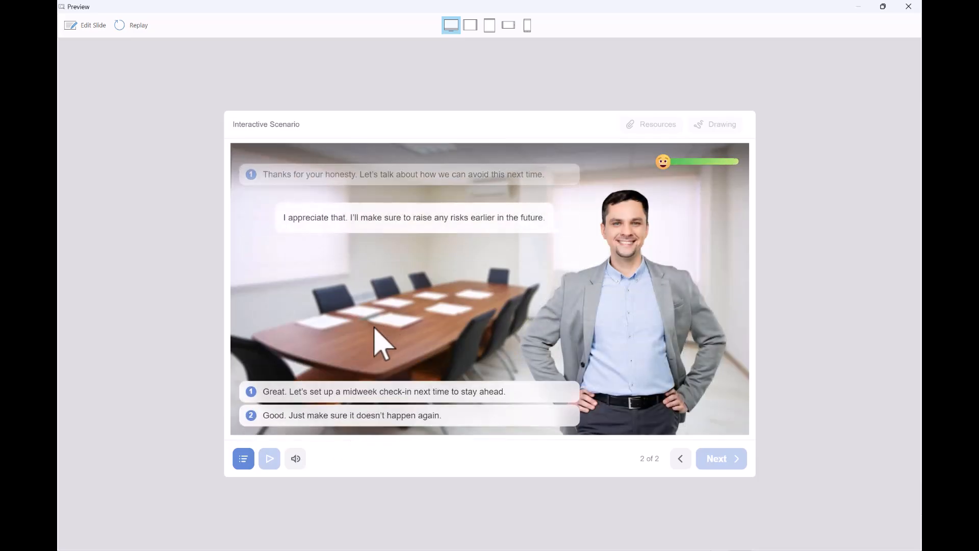
{"action": "mouse_move", "coordinate": [387, 318]}
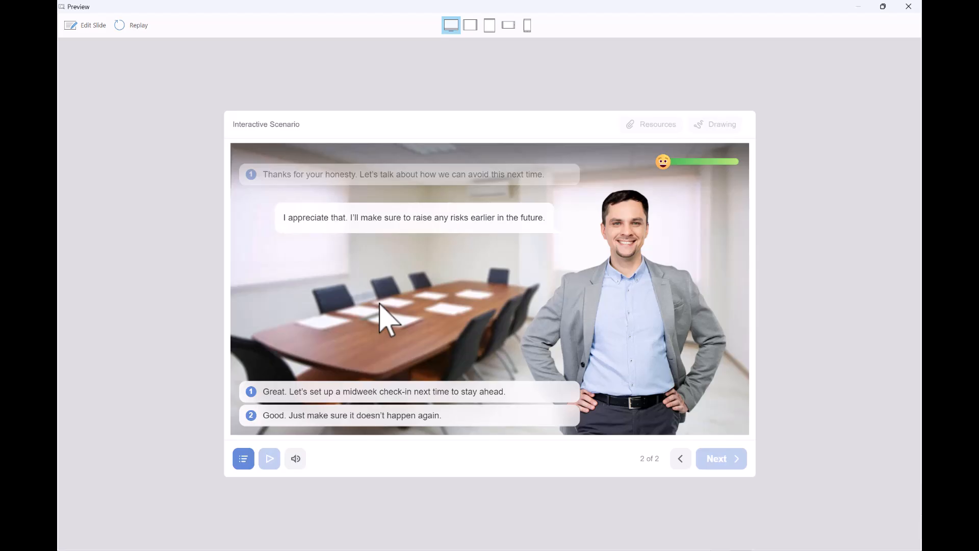
{"action": "mouse_move", "coordinate": [387, 400]}
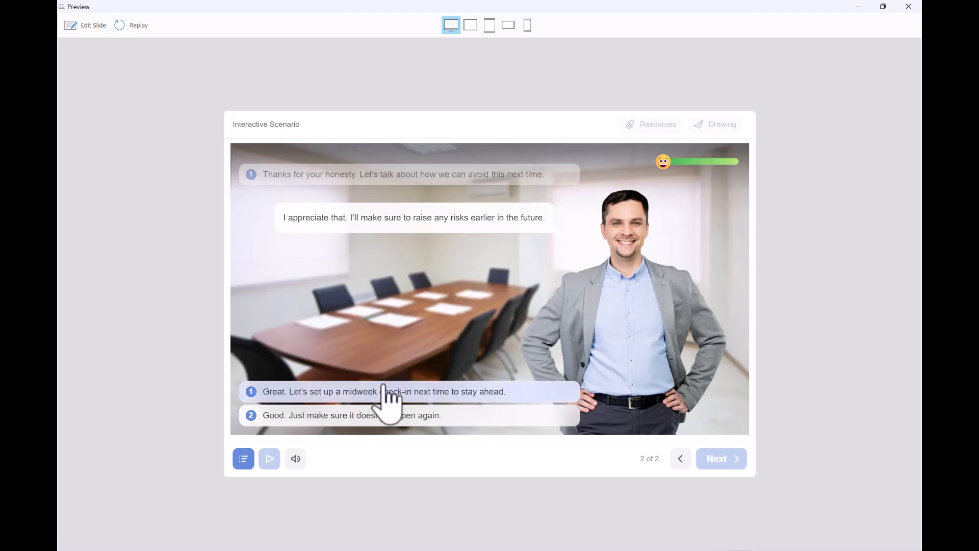
{"action": "left_click", "coordinate": [383, 390]}
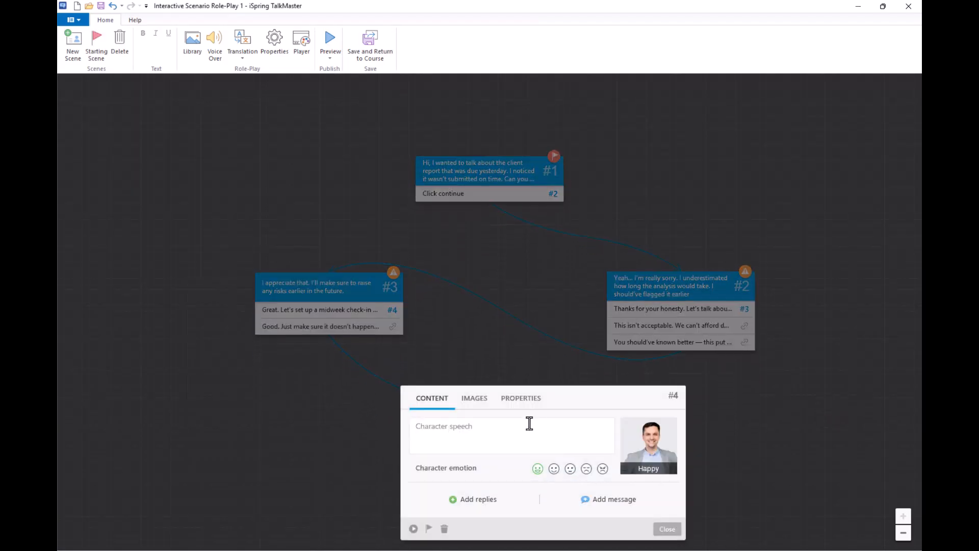
- Select blank slide 2 and start a new blank Role-Play from the iSpring Suite 11 ribbon
{"action": "left_click", "coordinate": [480, 426]}
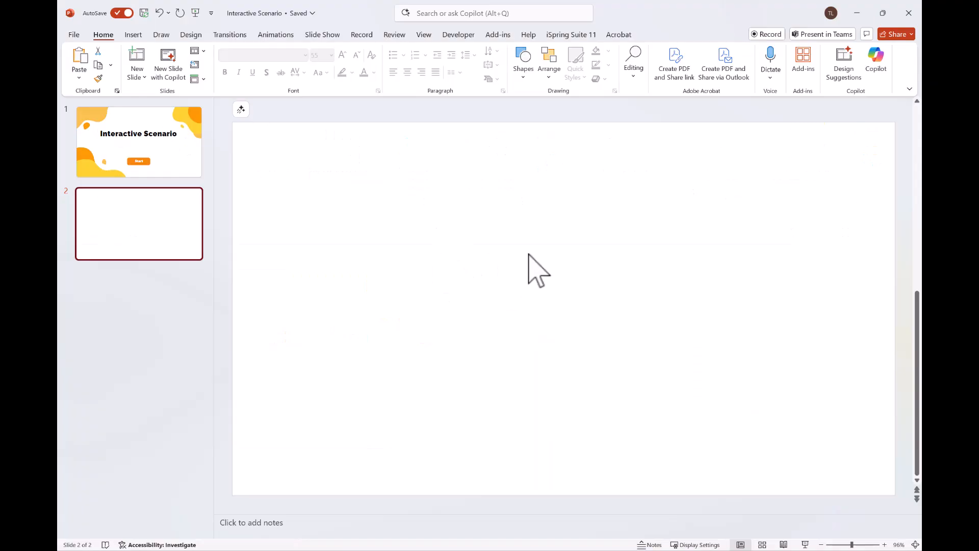
{"action": "mouse_move", "coordinate": [588, 53]}
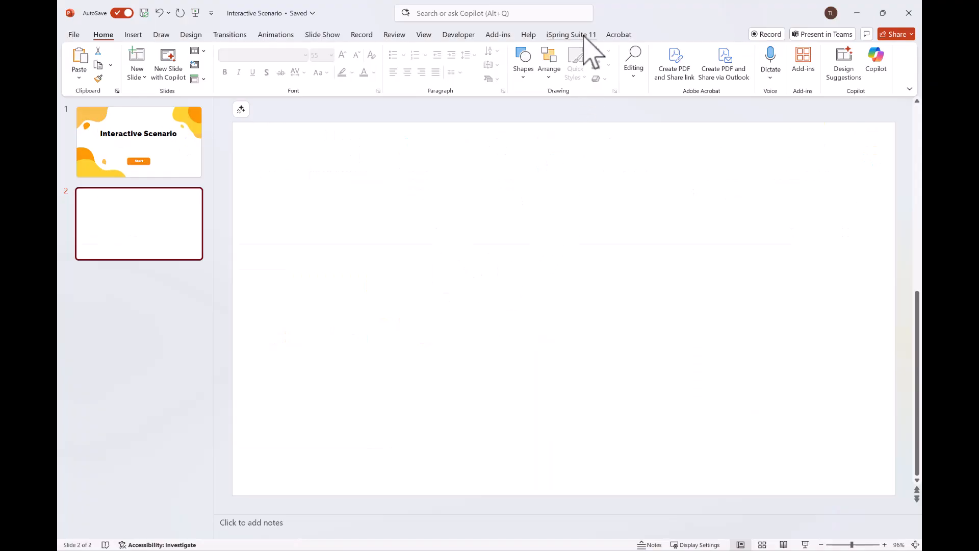
{"action": "left_click", "coordinate": [571, 35]}
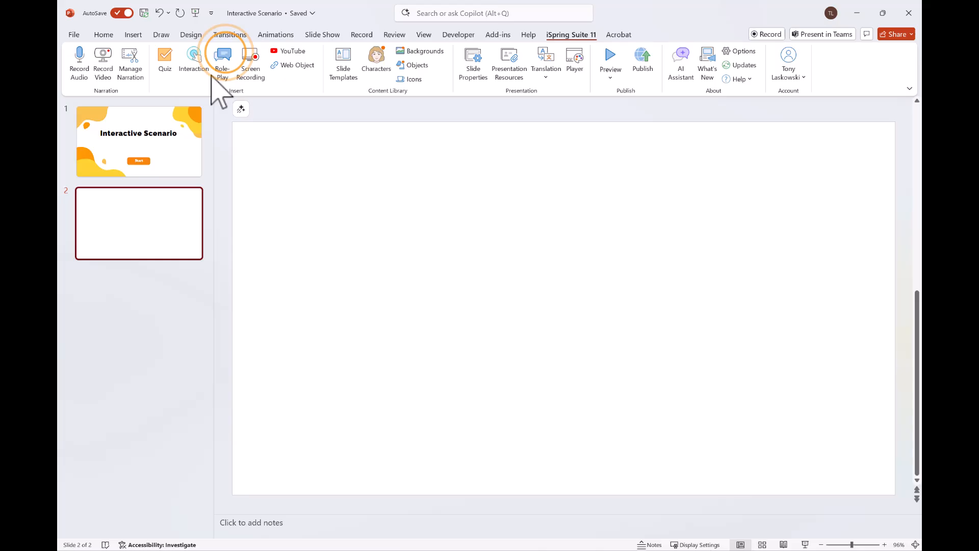
{"action": "left_click", "coordinate": [221, 59]}
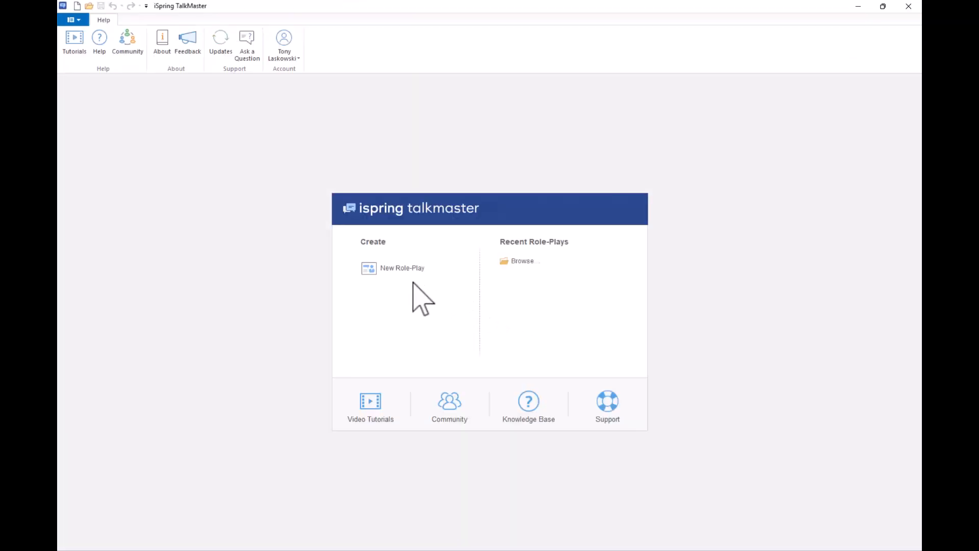
{"action": "left_click", "coordinate": [402, 267]}
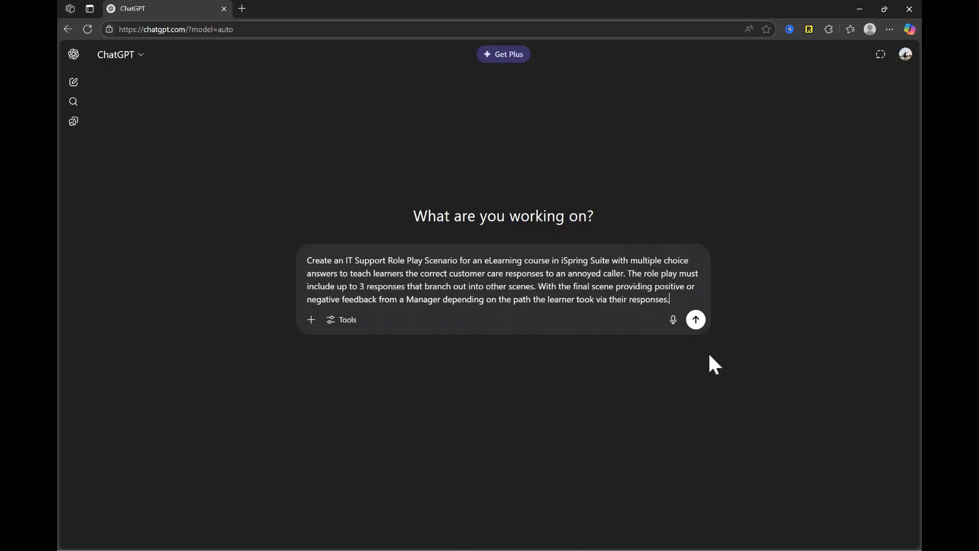
- Send the scenario prompt and read through the generated 'The Printer Panic' branching script
{"action": "left_click", "coordinate": [695, 319]}
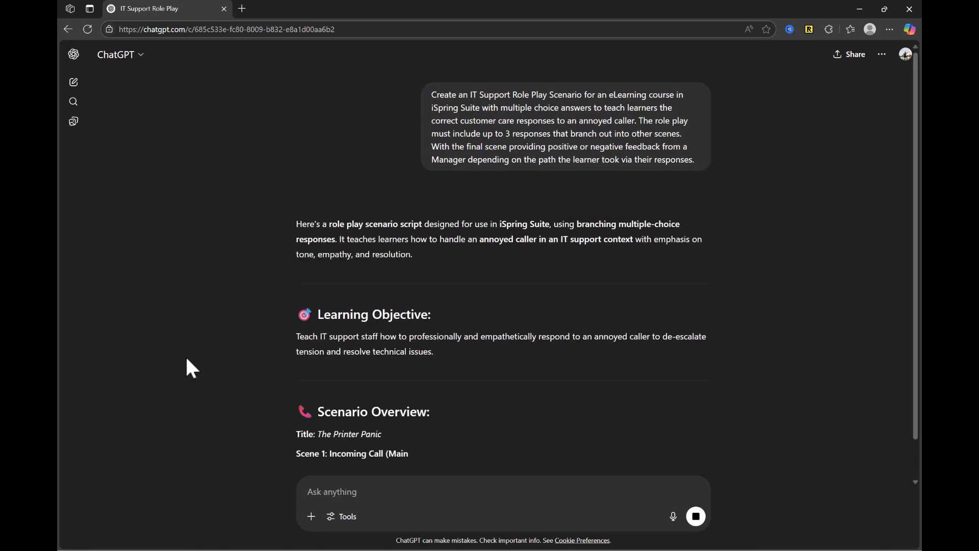
{"action": "scroll", "scroll_direction": "down", "scroll_amount": 3}
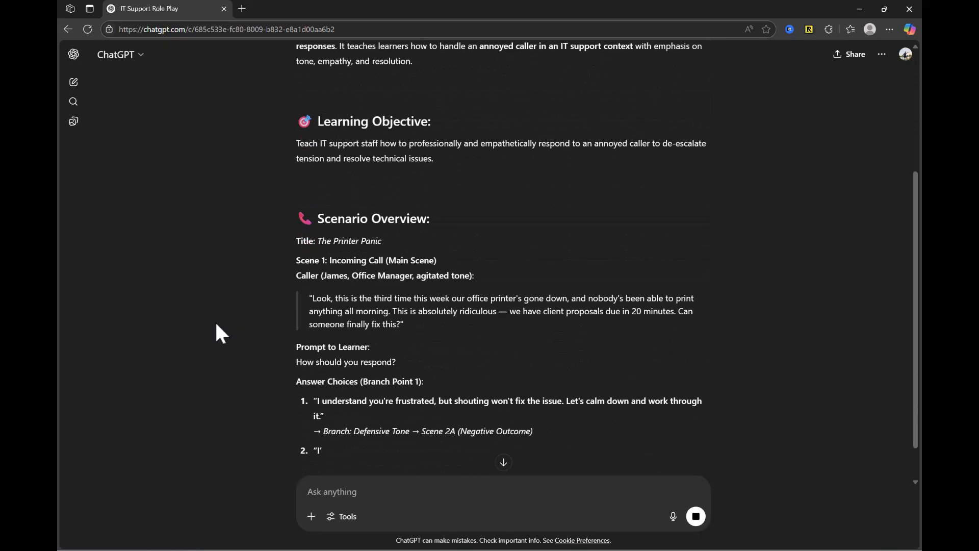
{"action": "scroll", "scroll_direction": "down", "scroll_amount": 3}
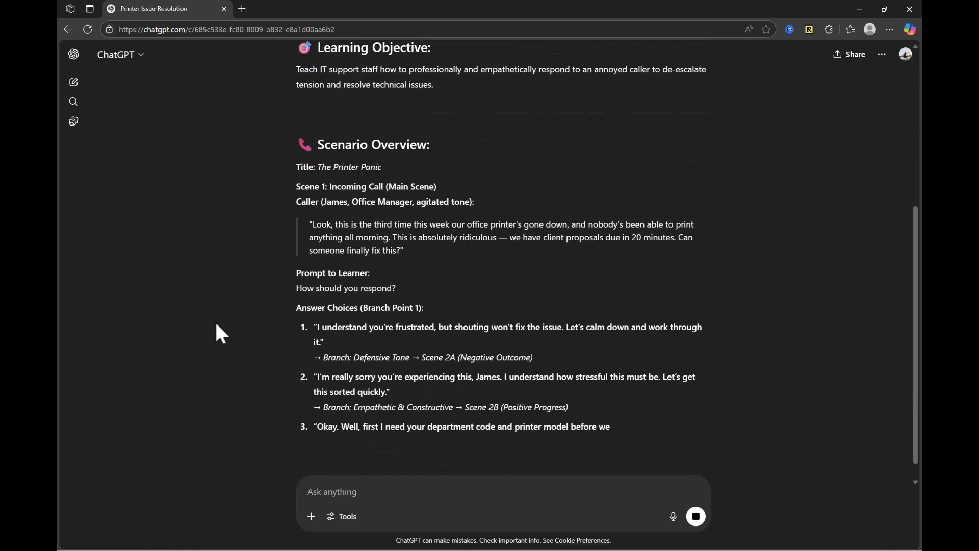
{"action": "scroll", "scroll_direction": "down", "scroll_amount": 3}
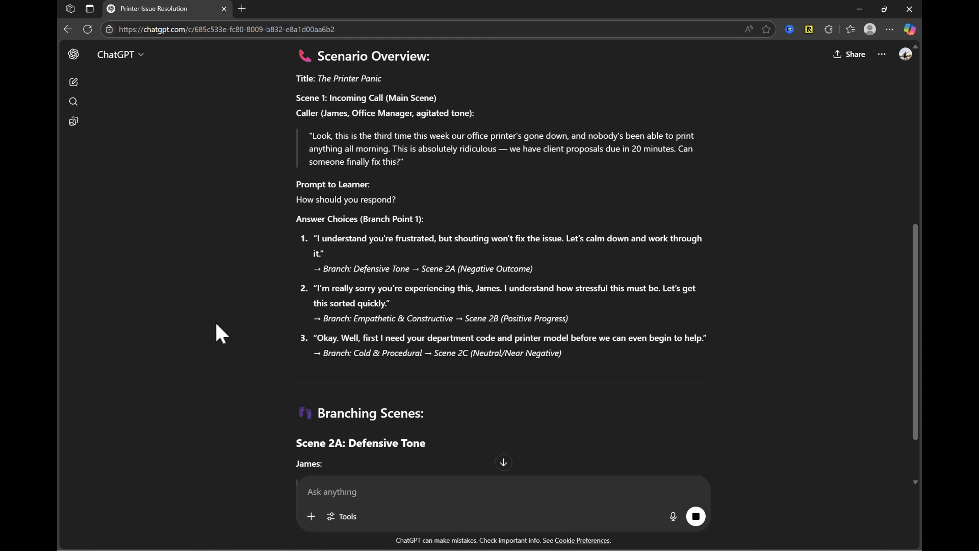
{"action": "scroll", "scroll_direction": "down", "scroll_amount": 3}
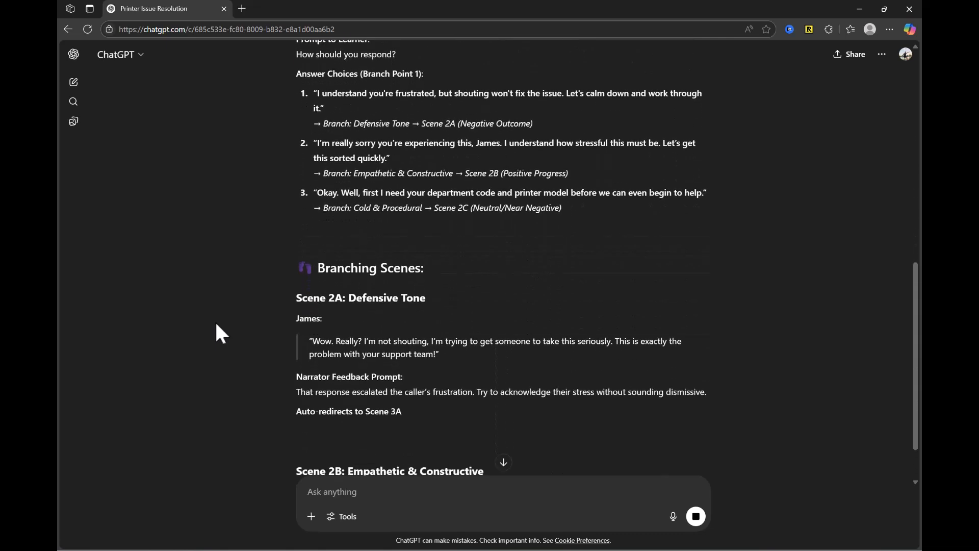
{"action": "scroll", "scroll_direction": "down", "scroll_amount": 3}
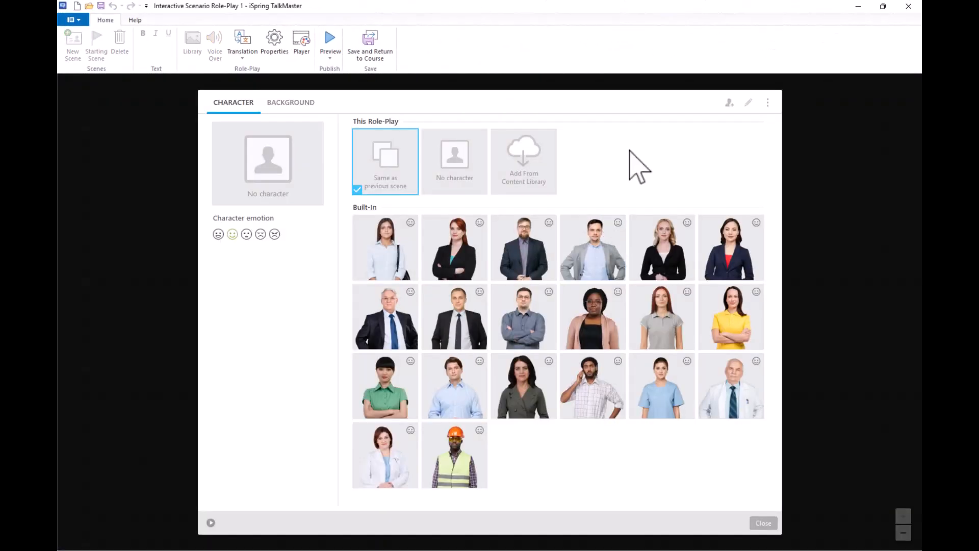
- Pick the yellow-shirt woman from the character library and give her the Unhappy emotion
{"action": "left_click", "coordinate": [523, 161]}
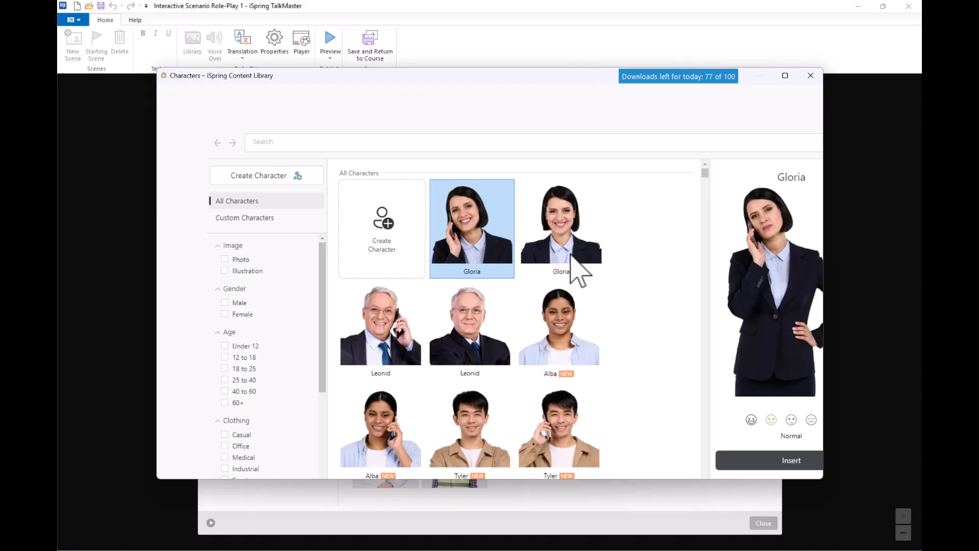
{"action": "scroll", "scroll_direction": "down", "scroll_amount": 3}
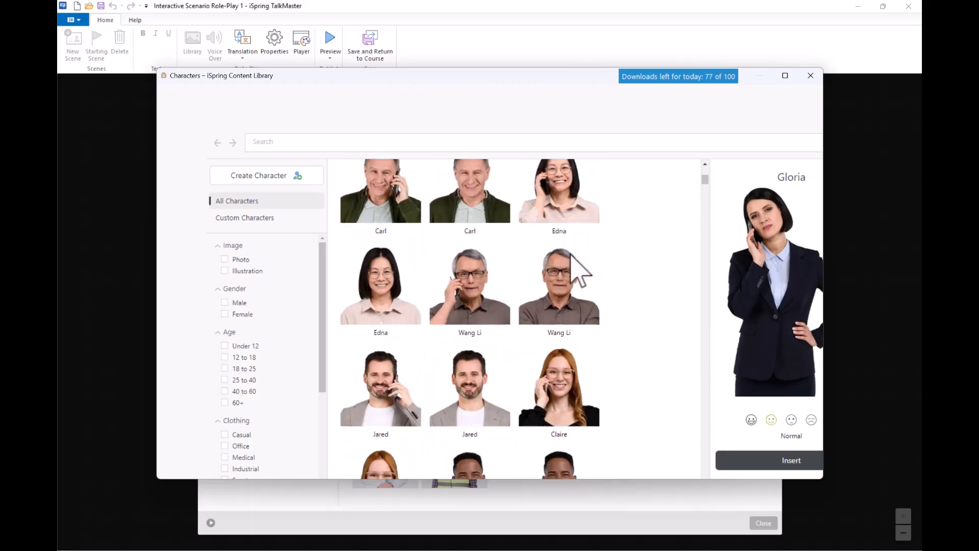
{"action": "scroll", "scroll_direction": "down", "scroll_amount": 3}
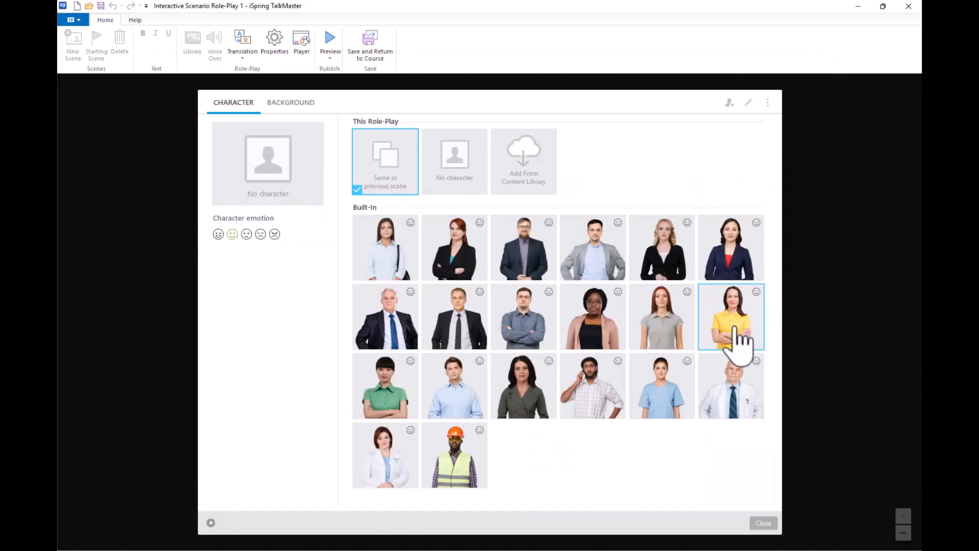
{"action": "left_click", "coordinate": [730, 316]}
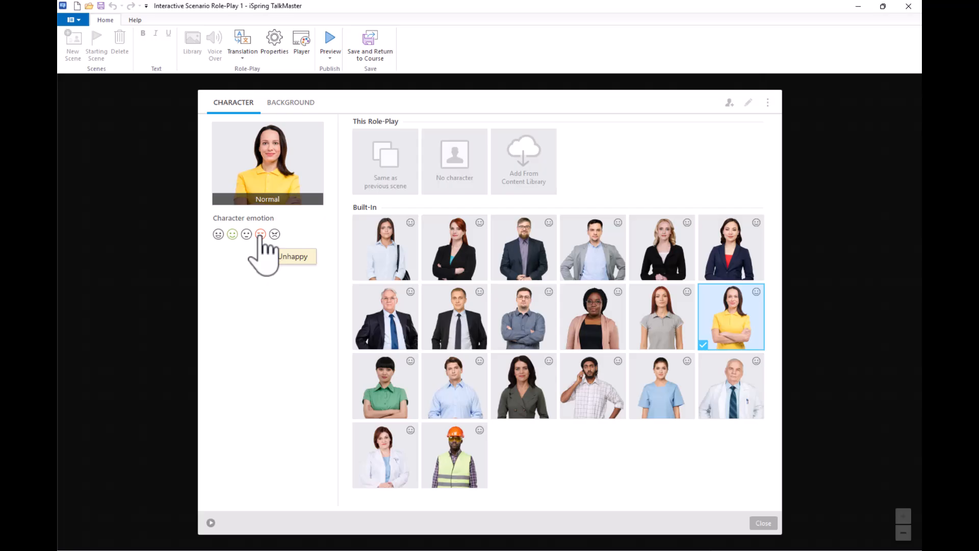
{"action": "left_click", "coordinate": [289, 102]}
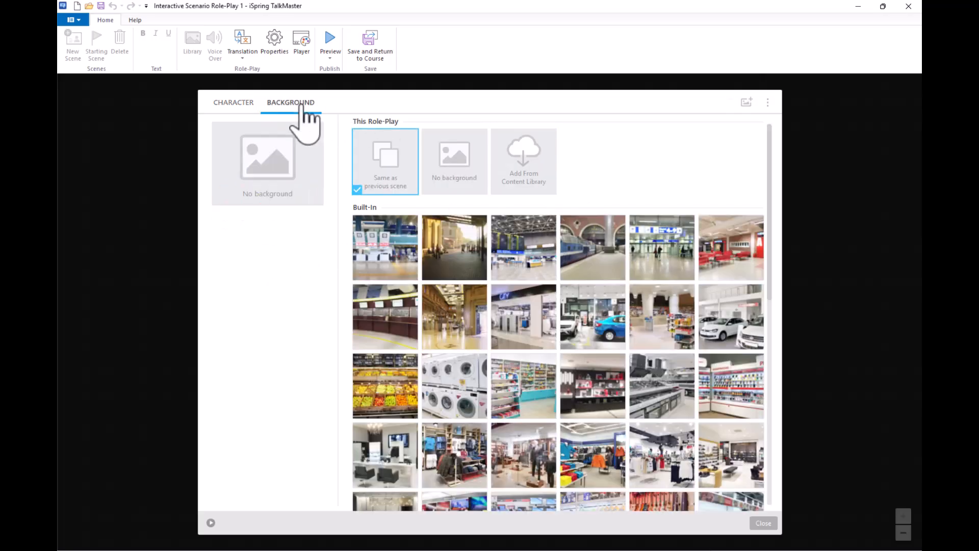
- Choose the meeting-room conference background for the scene
{"action": "scroll", "scroll_direction": "down", "scroll_amount": 3}
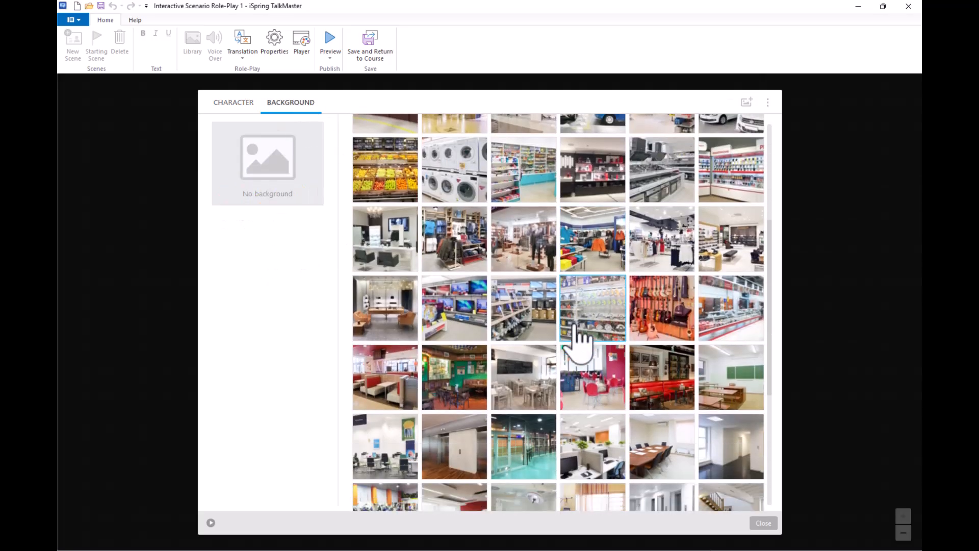
{"action": "scroll", "scroll_direction": "down", "scroll_amount": 3}
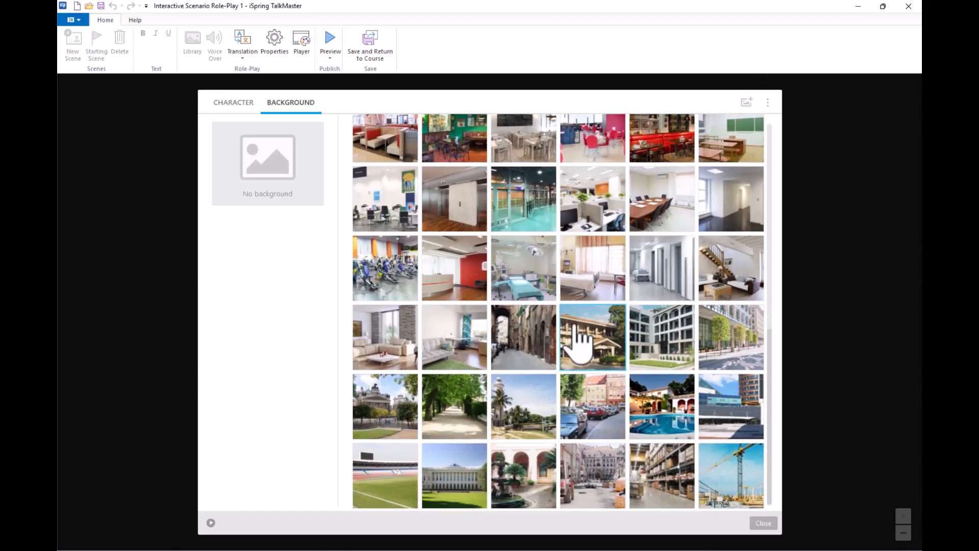
{"action": "left_click", "coordinate": [661, 279]}
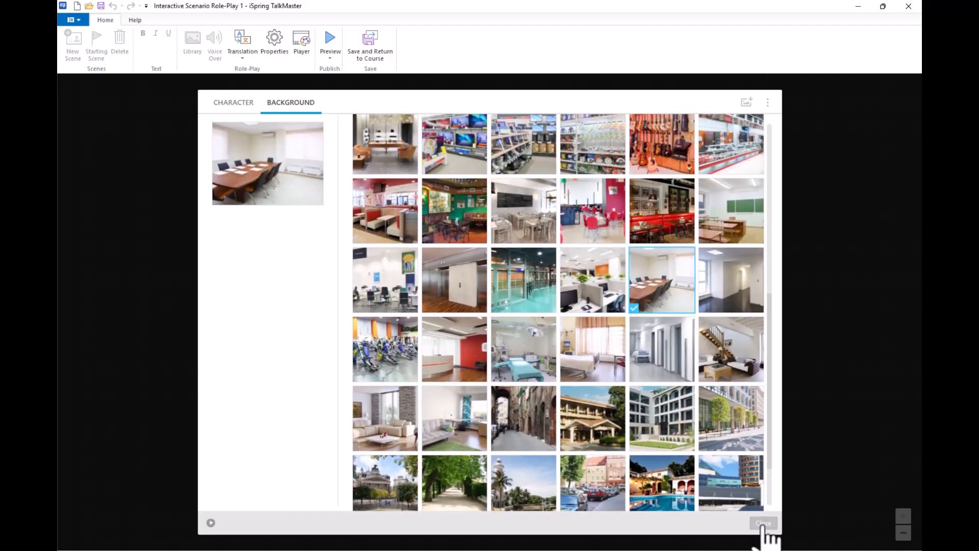
- Enter the manager's late client report line and a 'Click continue' message linked to new scene #2
{"action": "left_click", "coordinate": [762, 523]}
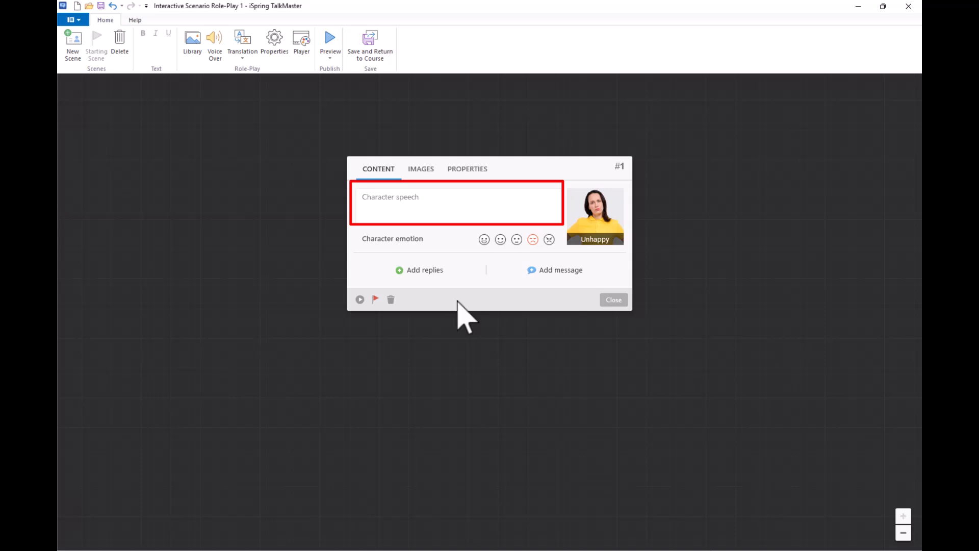
{"action": "type", "text": "Hi, I wanted to talk about the client report that was due yesterday. I noticed it wasn't submitted on time. Can you walk me through what happened?"}
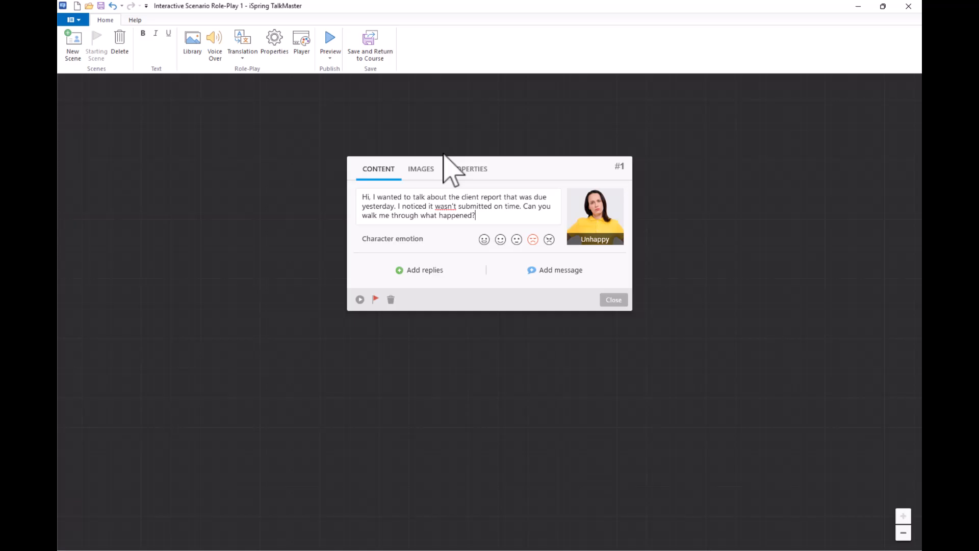
{"action": "mouse_move", "coordinate": [450, 174]}
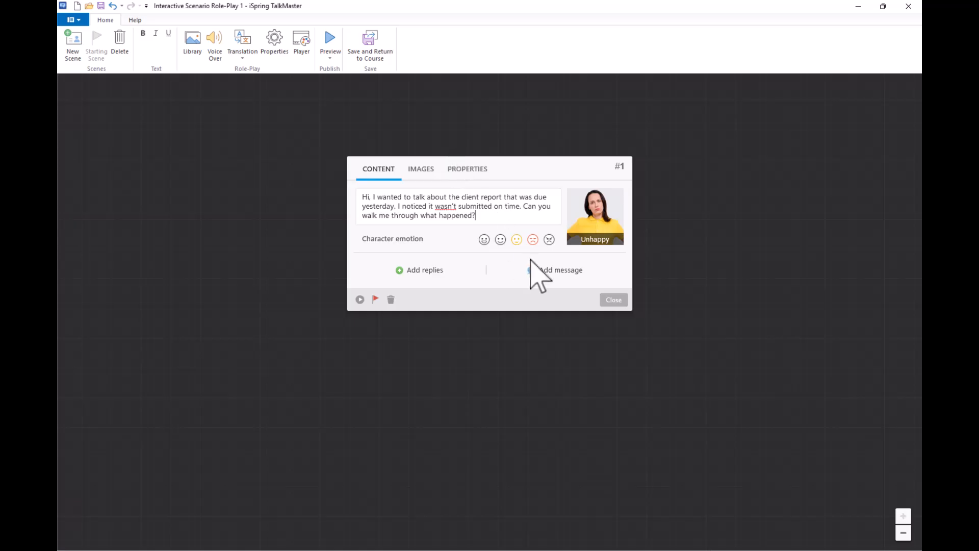
{"action": "left_click", "coordinate": [560, 270]}
{"action": "type", "text": "Click continue"}
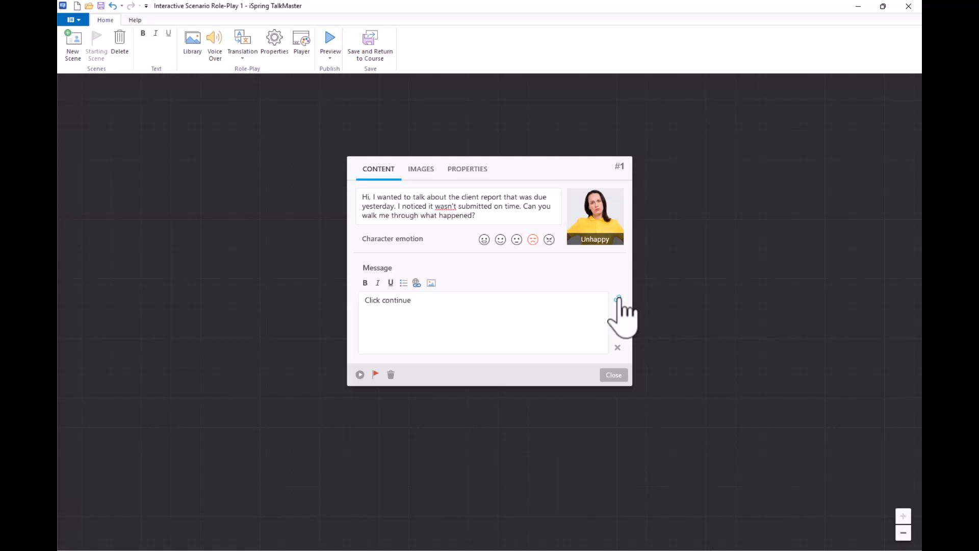
{"action": "left_click", "coordinate": [618, 300]}
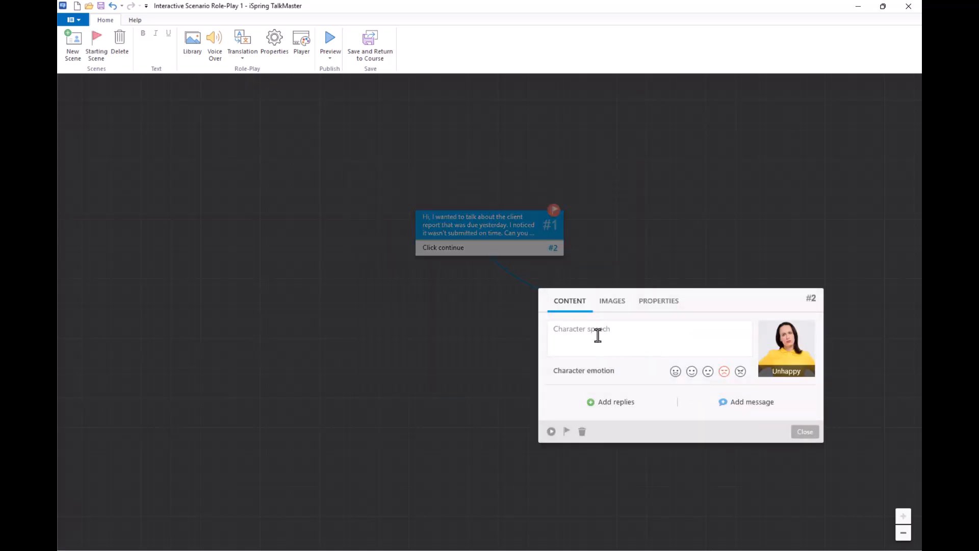
{"action": "mouse_move", "coordinate": [681, 327]}
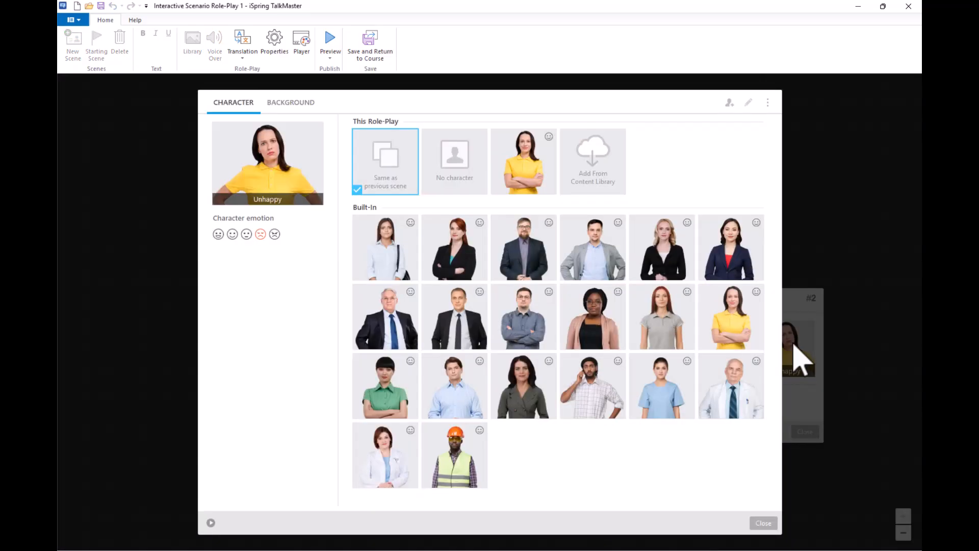
- Make the gray-suited man with a Normal emotion the employee in scene 2
{"action": "left_click", "coordinate": [592, 247]}
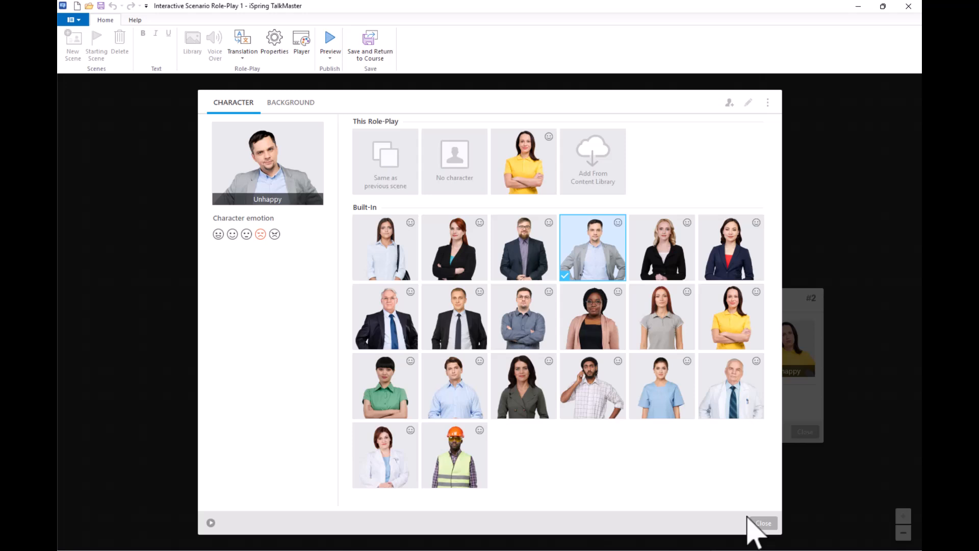
{"action": "left_click", "coordinate": [763, 522]}
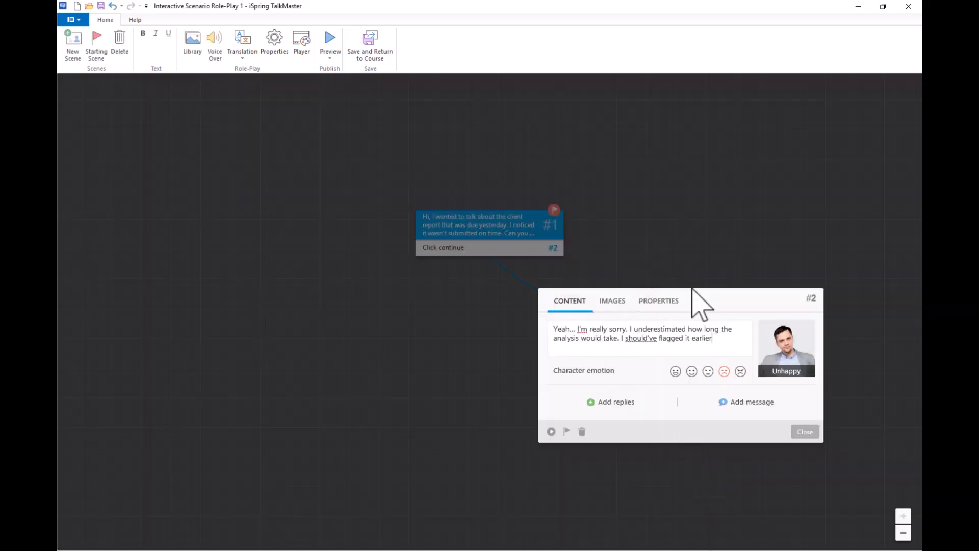
{"action": "left_click", "coordinate": [692, 371]}
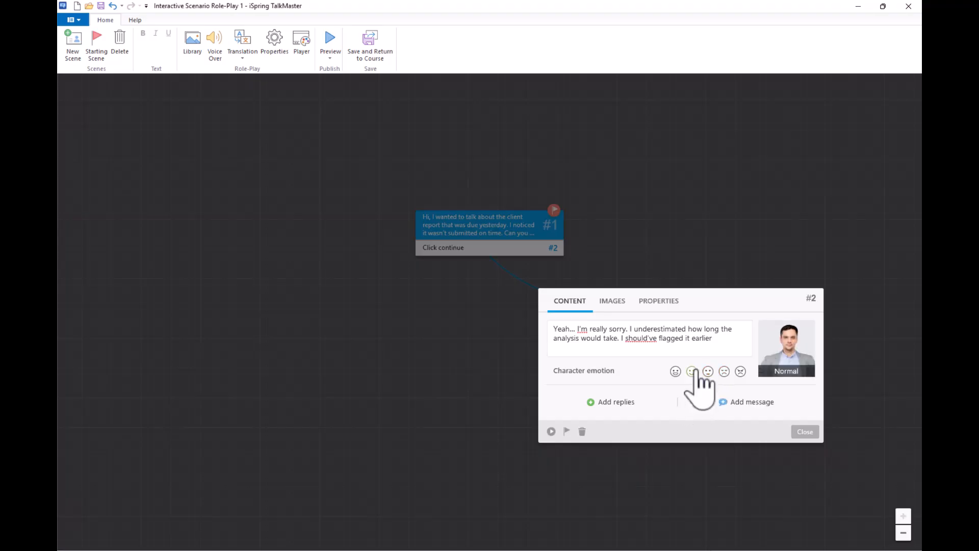
- Add three manager replies, including 'You should've known better — this put the whole team behind.'
{"action": "left_click", "coordinate": [610, 402]}
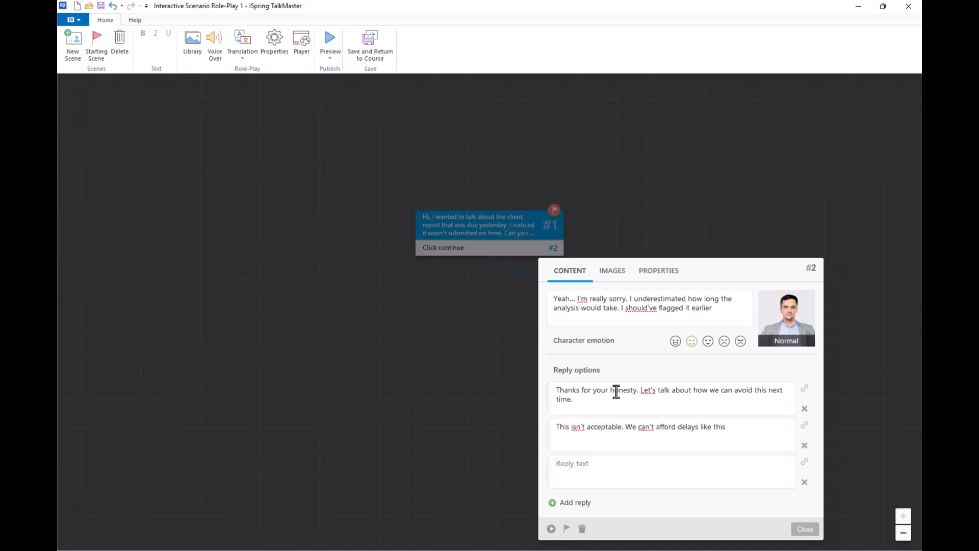
{"action": "type", "text": "You should've known better — this put the whole team behind."}
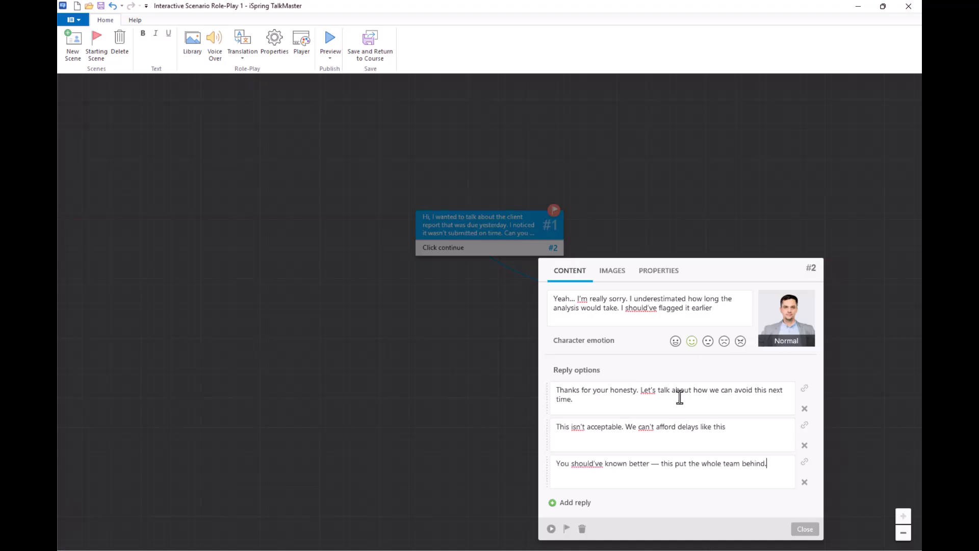
{"action": "left_click", "coordinate": [805, 530]}
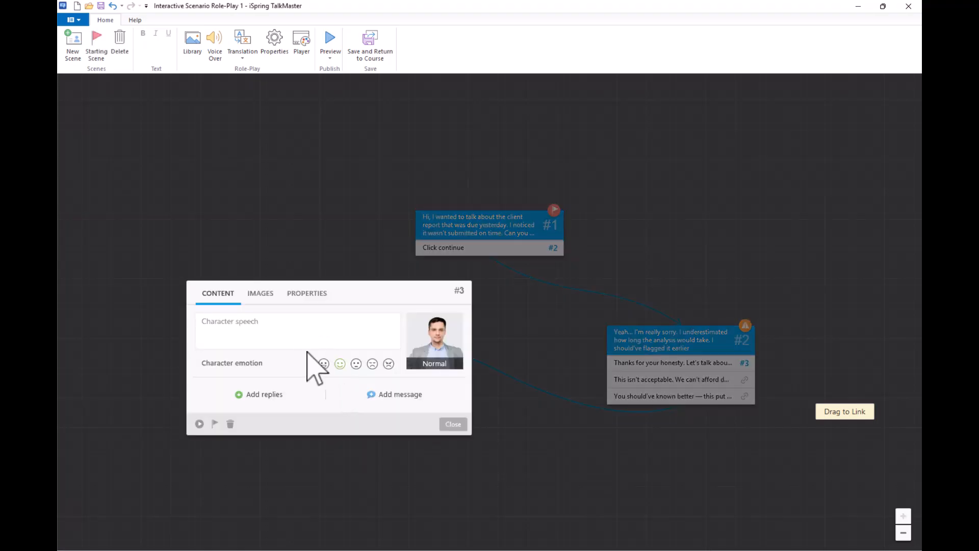
- Give scene 3 the reassurance 'I appreciate that. I'll make sure to raise any risks earlier…' and add the puzzled feedback scene 5
{"action": "type", "text": "I appreciate that. I'll make sure to raise any risks earlier in the future."}
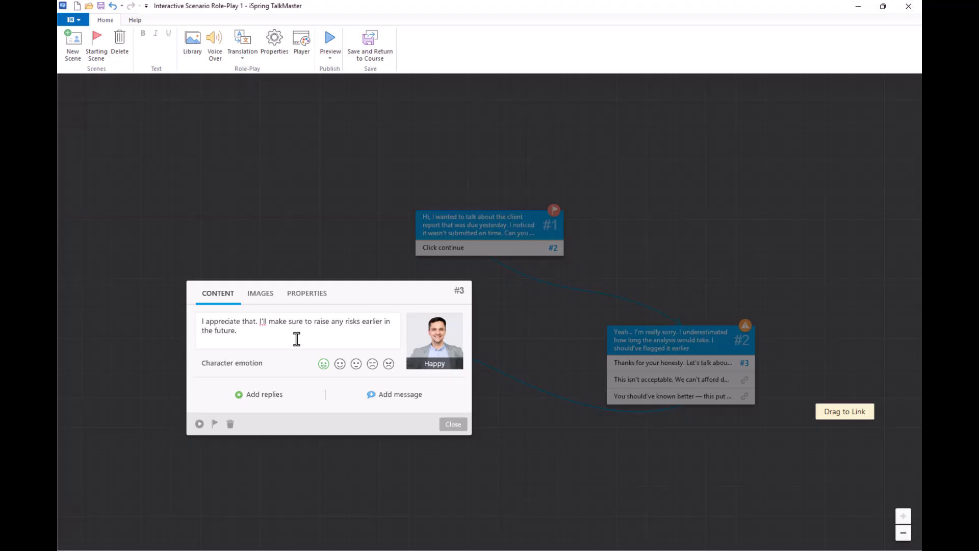
{"action": "left_click", "coordinate": [453, 424]}
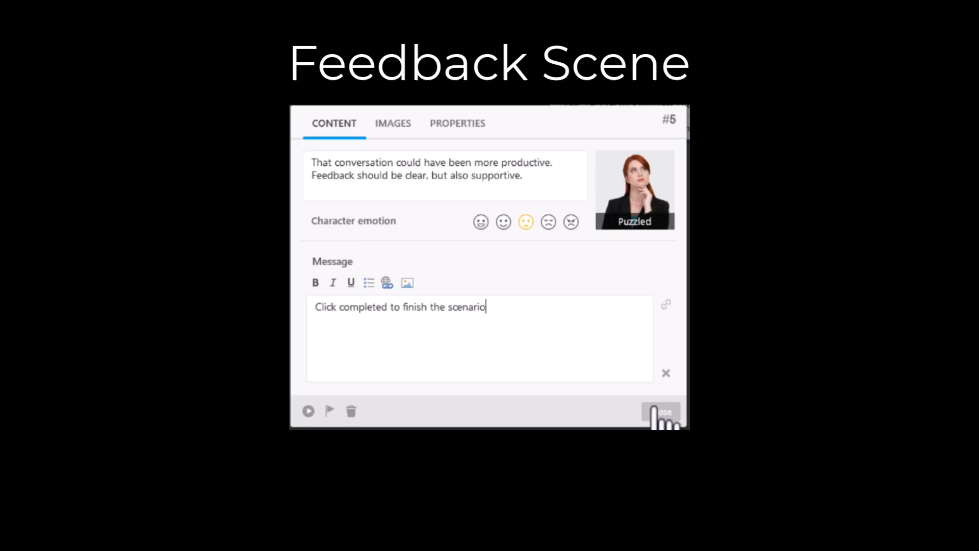
{"action": "left_click", "coordinate": [659, 412]}
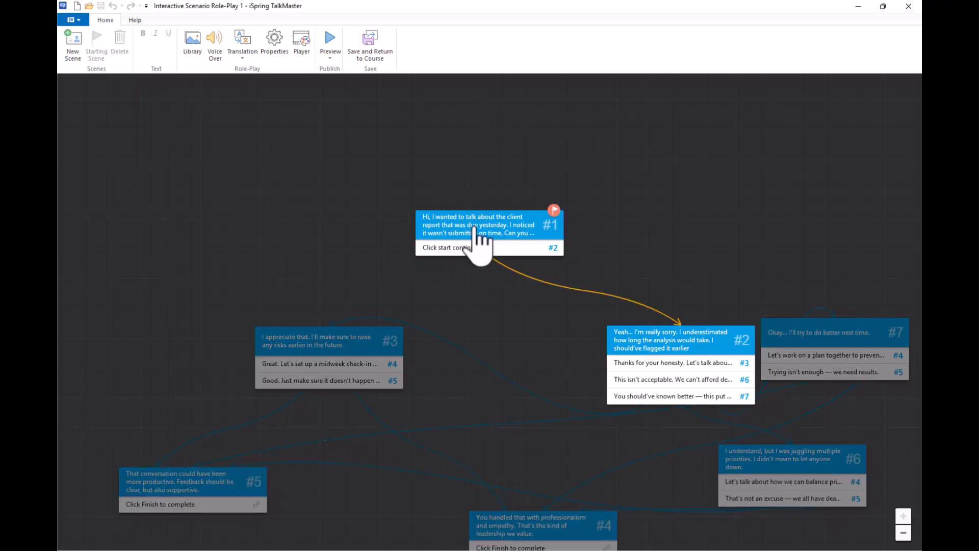
- Enter Voice Over mode from scene #1 and start Text to Speech on its opening line
{"action": "right_click", "coordinate": [477, 224]}
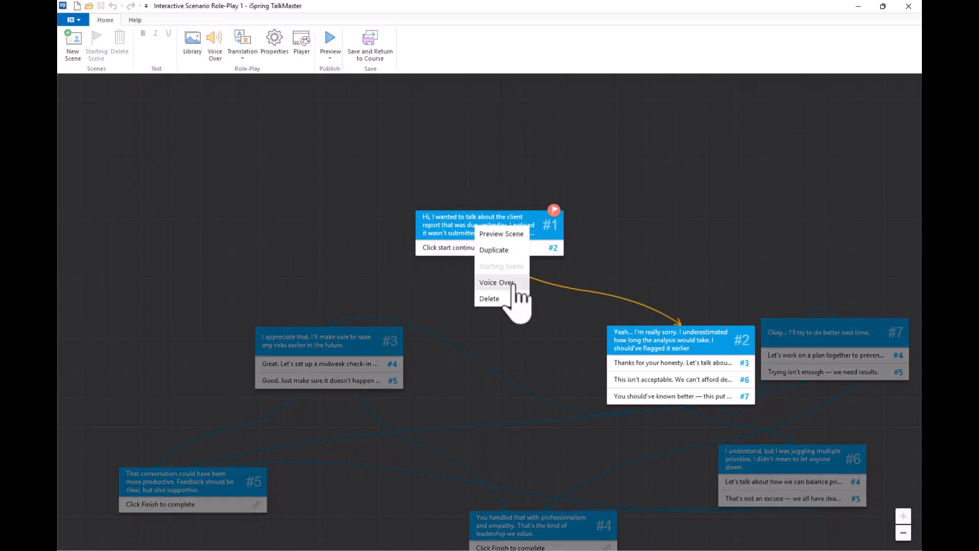
{"action": "left_click", "coordinate": [497, 282]}
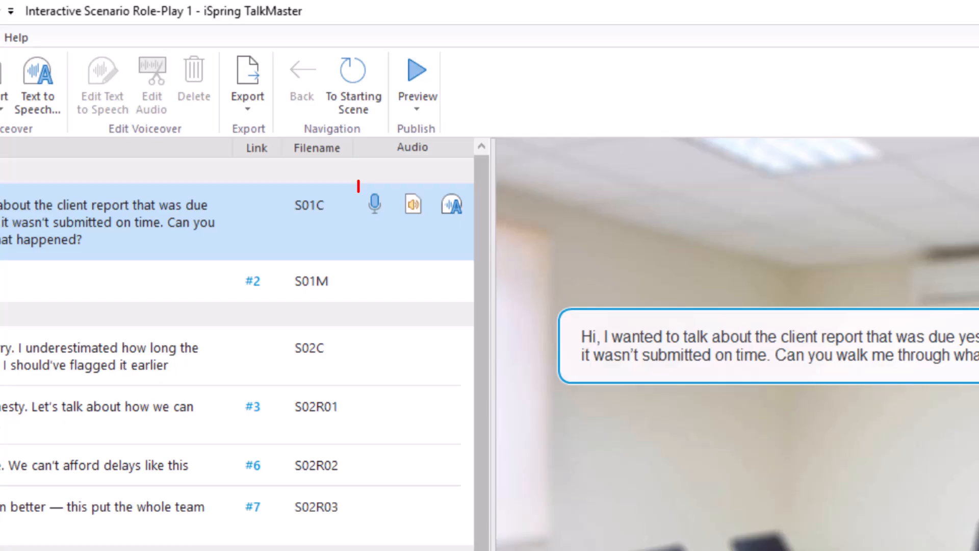
{"action": "mouse_move", "coordinate": [374, 204]}
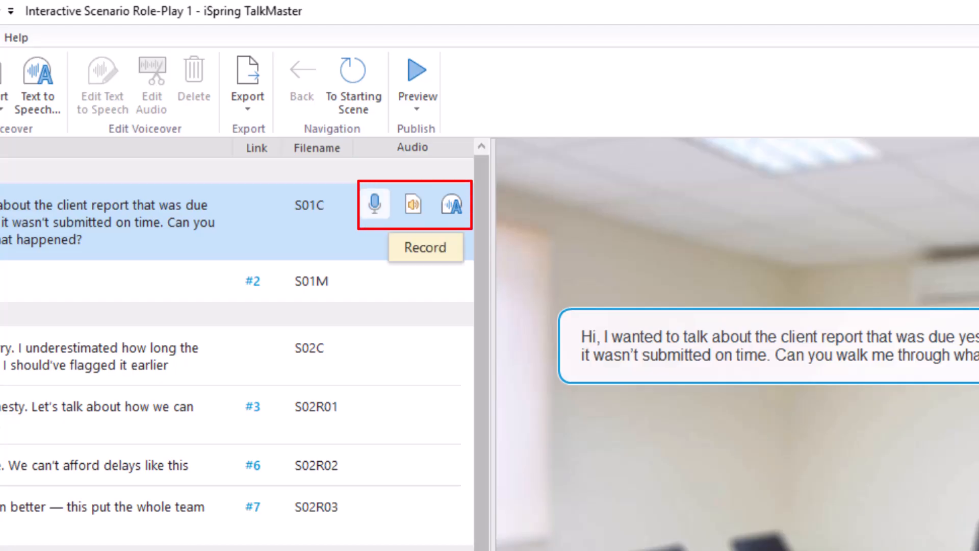
{"action": "mouse_move", "coordinate": [412, 204]}
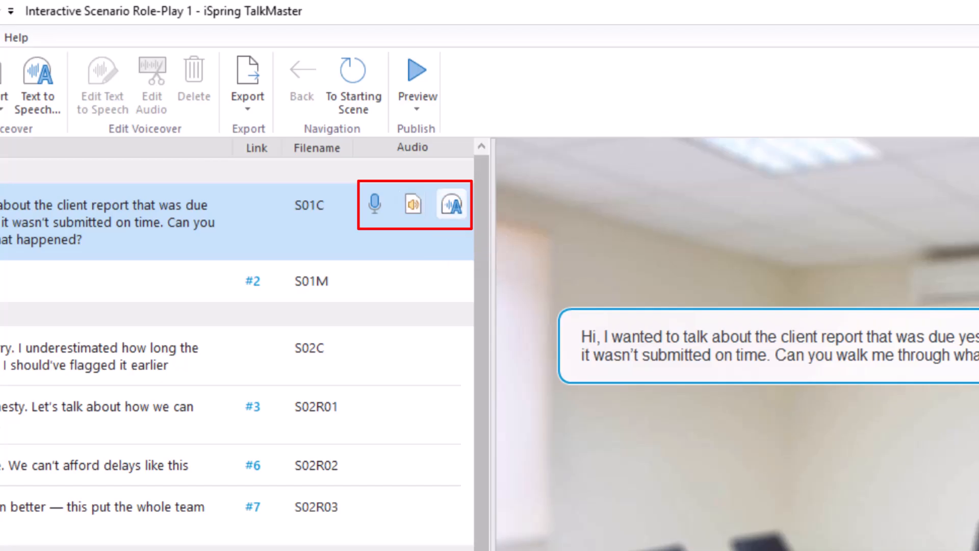
{"action": "mouse_move", "coordinate": [452, 204]}
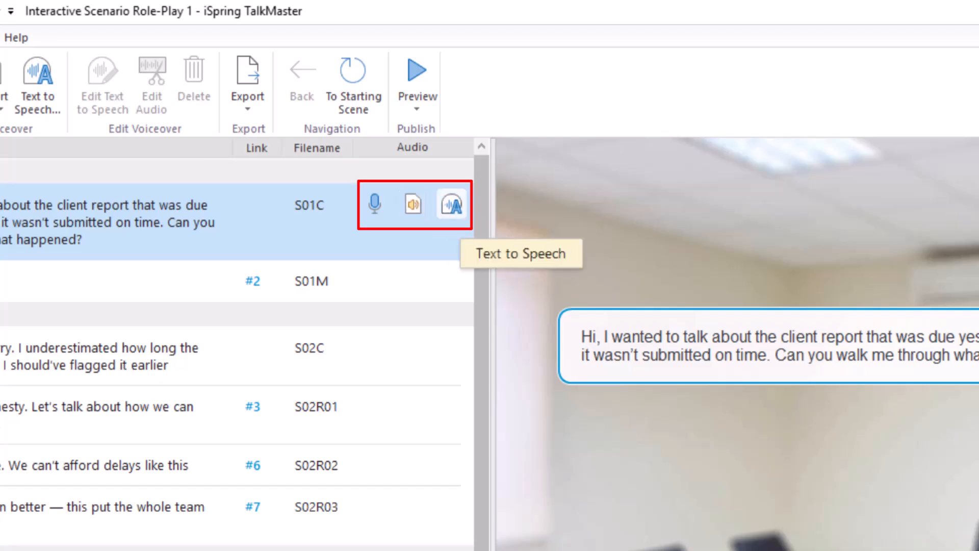
{"action": "left_click", "coordinate": [454, 204]}
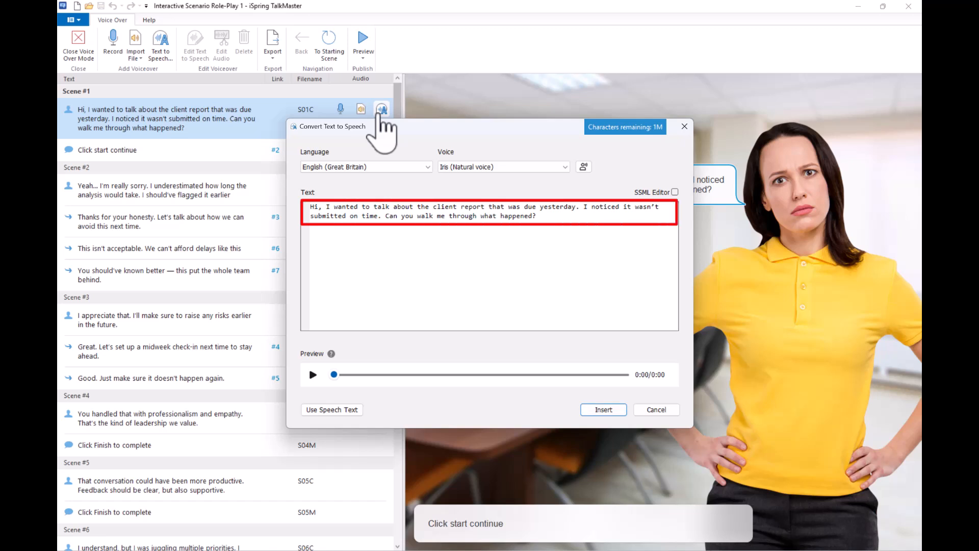
- Preview the British English Iris voiceover for scene #1's line and insert it
{"action": "left_click", "coordinate": [312, 374]}
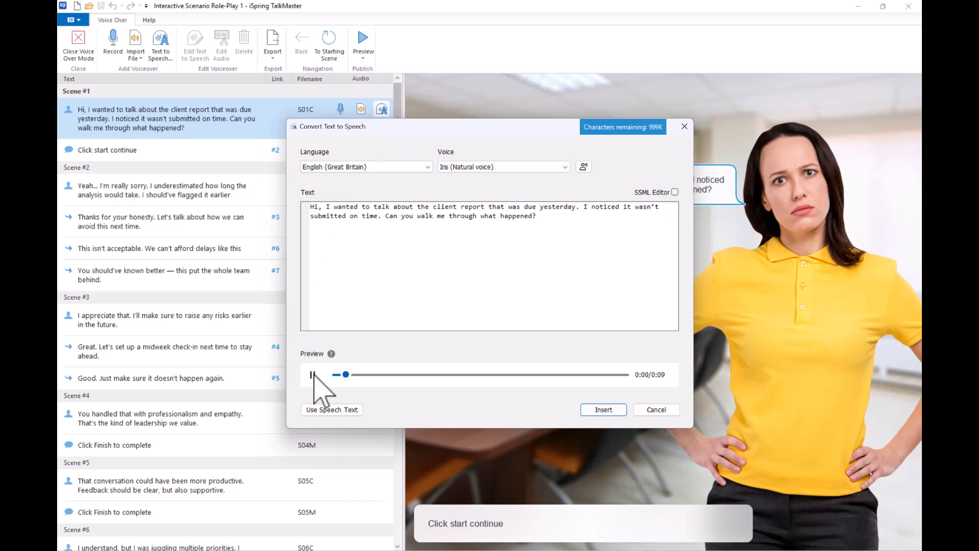
{"action": "left_click", "coordinate": [312, 374]}
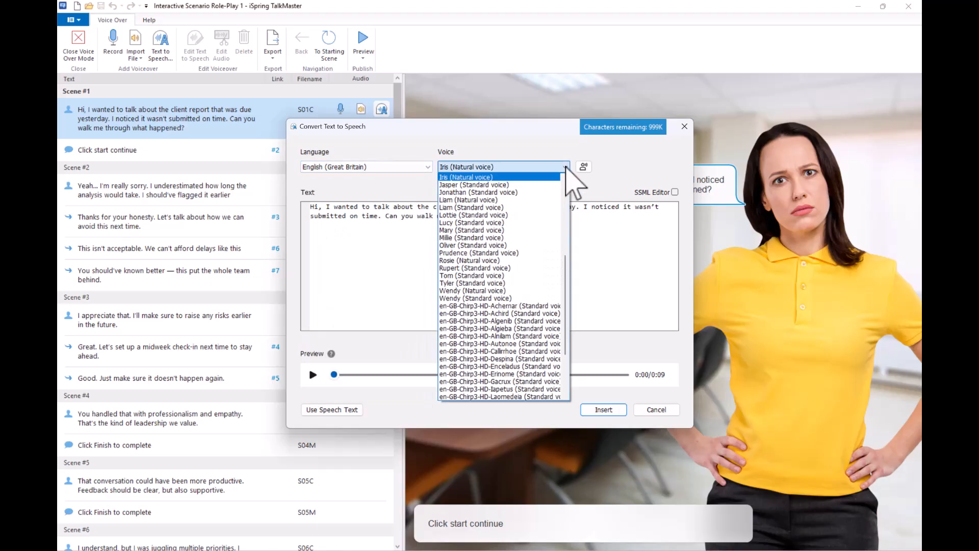
{"action": "left_click", "coordinate": [465, 177]}
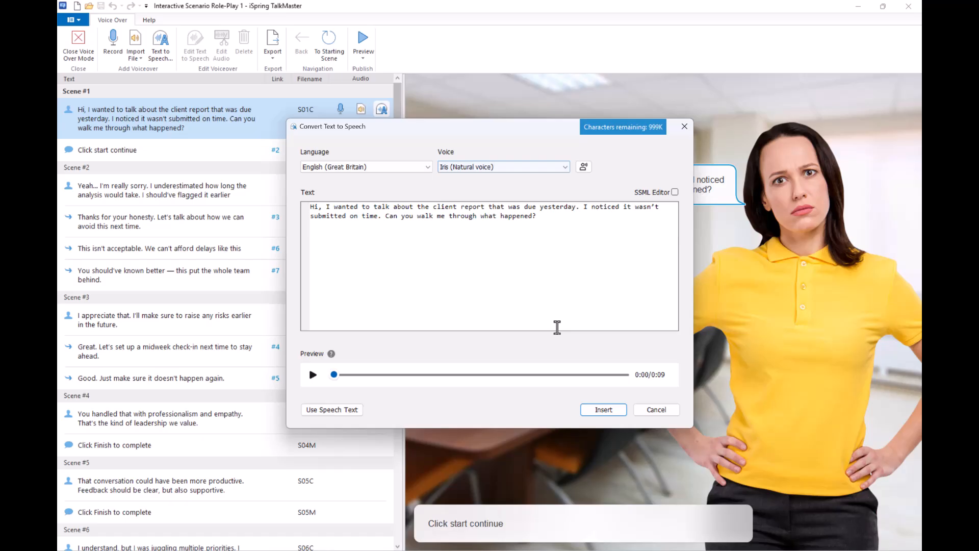
{"action": "left_click", "coordinate": [601, 409]}
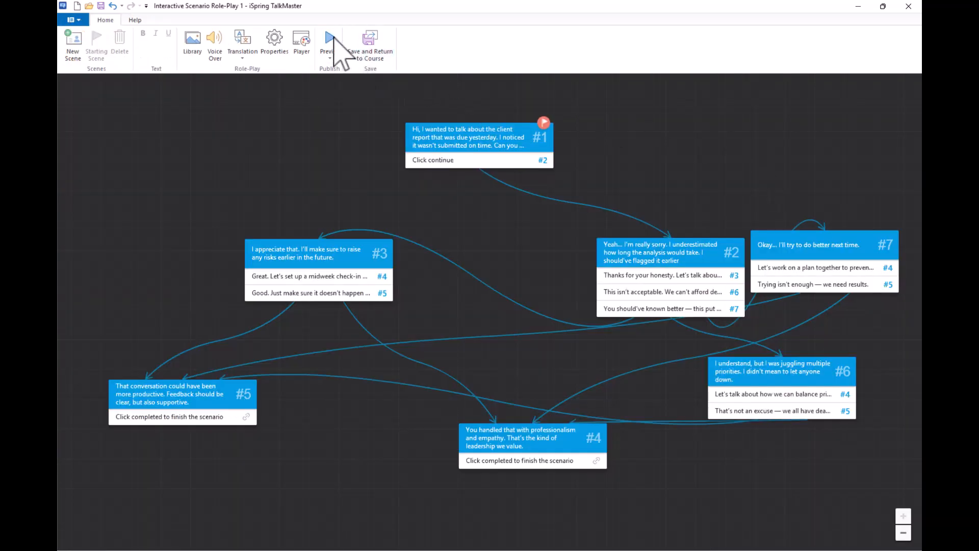
{"action": "left_click", "coordinate": [329, 41]}
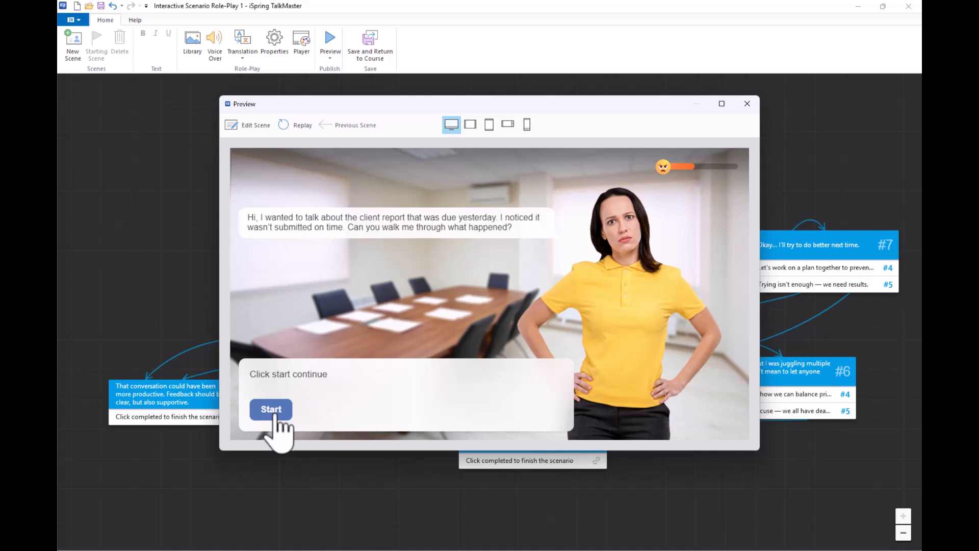
{"action": "left_click", "coordinate": [271, 408]}
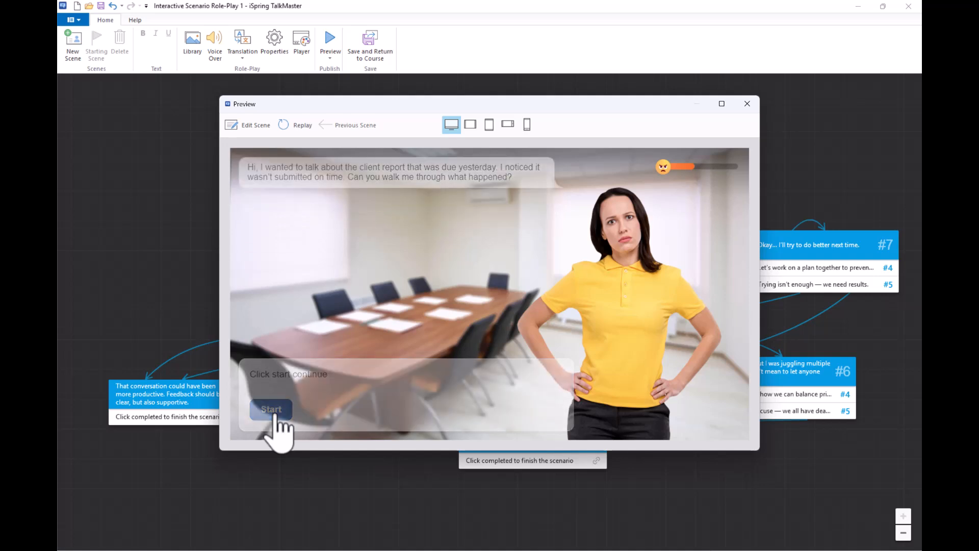
{"action": "left_click", "coordinate": [270, 409]}
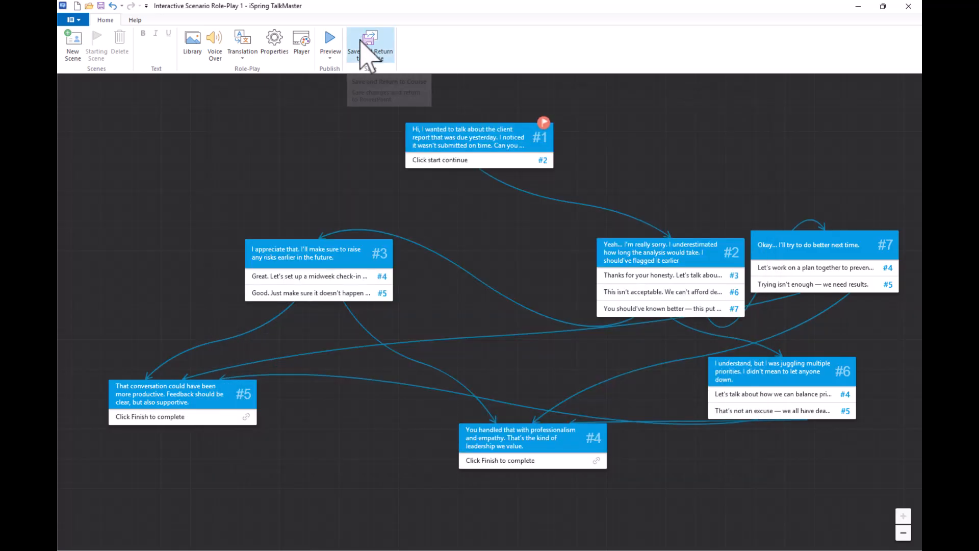
- Save and return to the course, then enlarge the role-play object to fill slide 2
{"action": "left_click", "coordinate": [369, 43]}
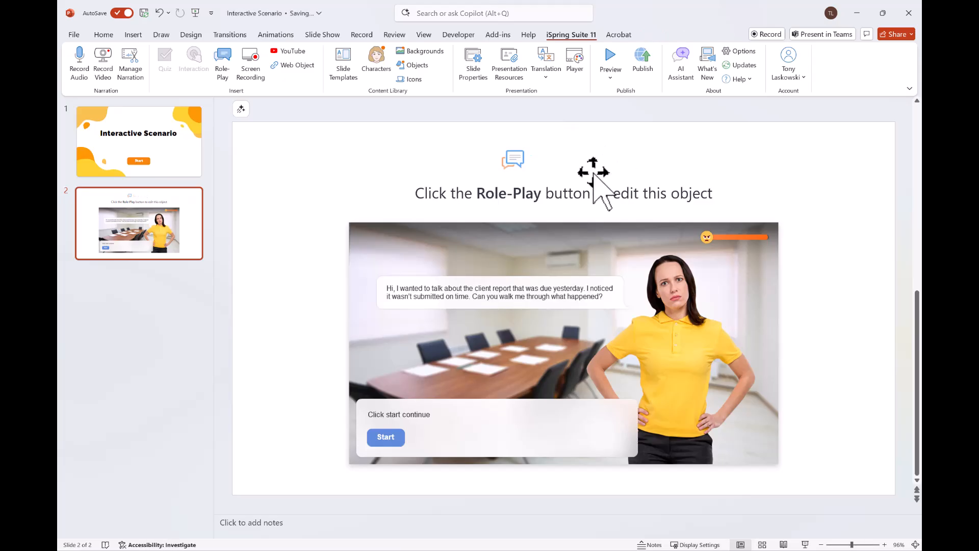
{"action": "left_click", "coordinate": [568, 192]}
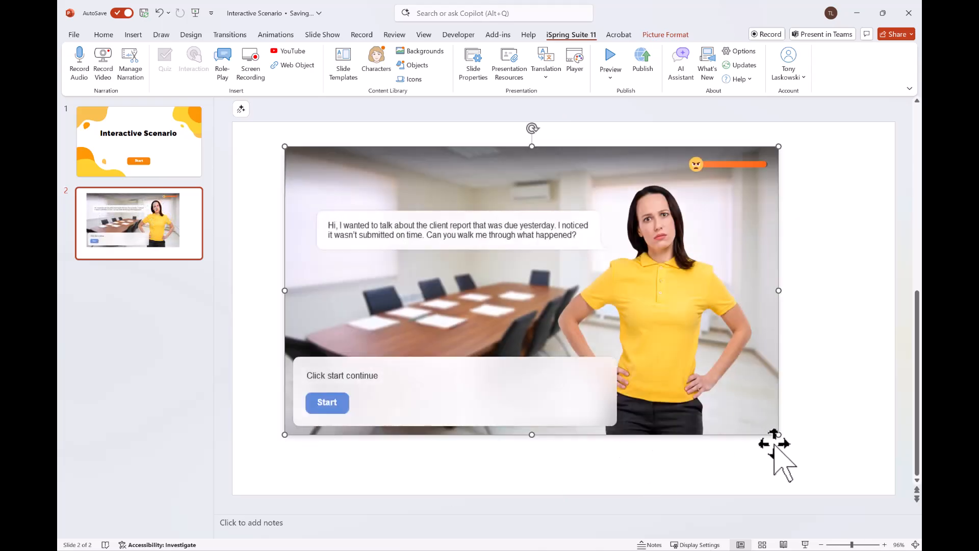
{"action": "left_click_drag", "start_coordinate": [777, 434], "coordinate": [837, 465]}
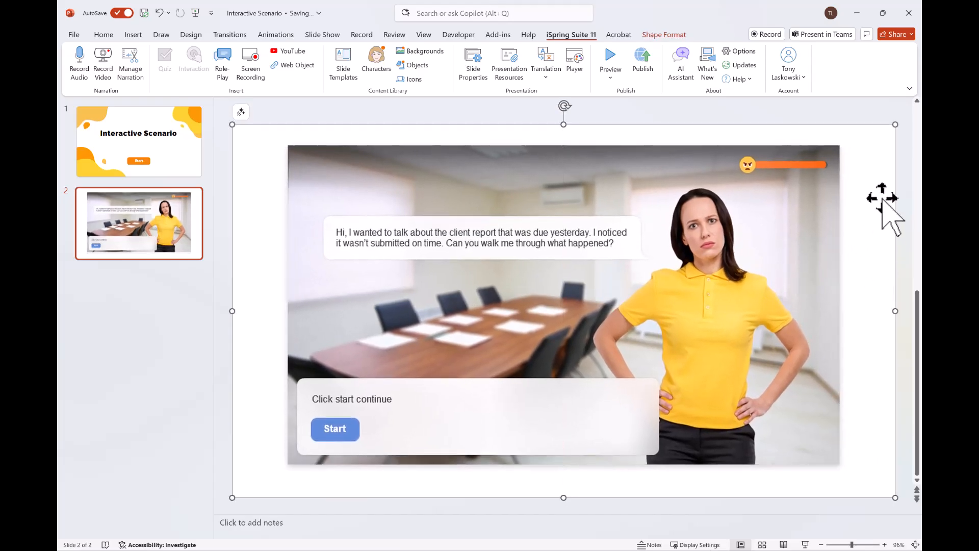
{"action": "left_click", "coordinate": [650, 125]}
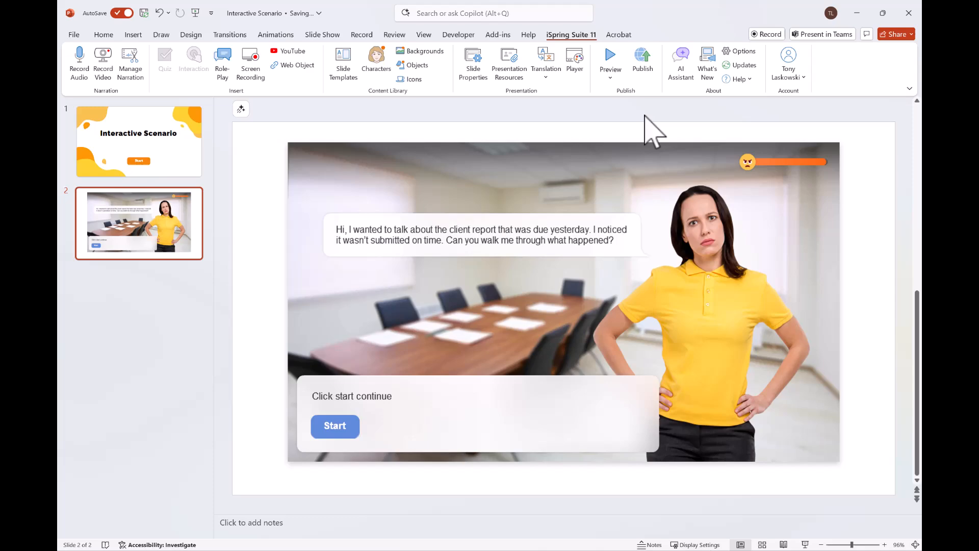
- Preview the presentation from the title slide and start the role-play to reach the employee's apology
{"action": "left_click", "coordinate": [610, 60]}
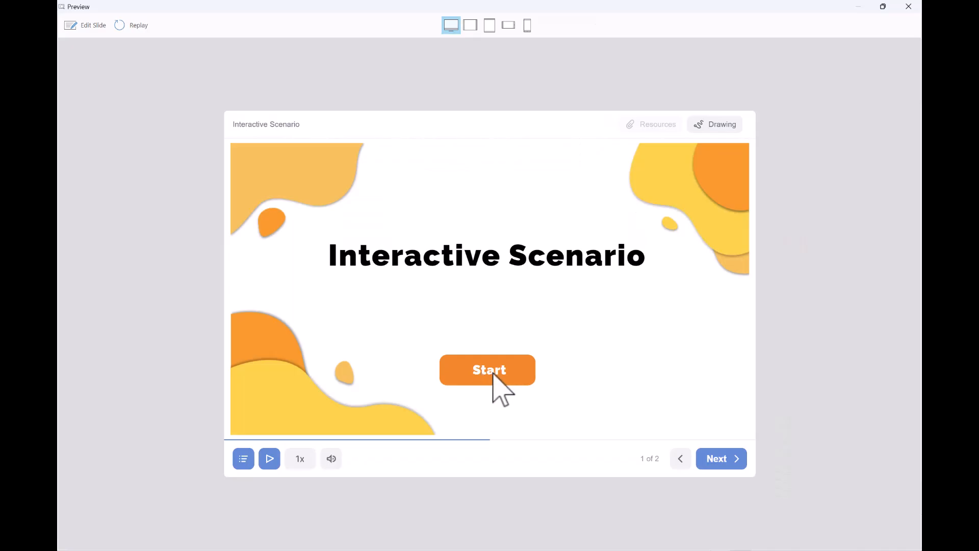
{"action": "left_click", "coordinate": [487, 369]}
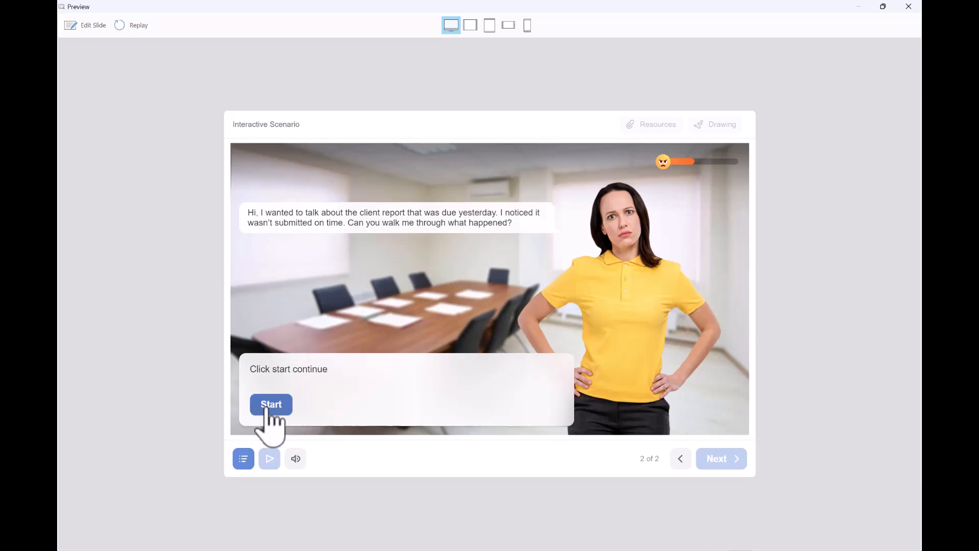
{"action": "left_click", "coordinate": [271, 404]}
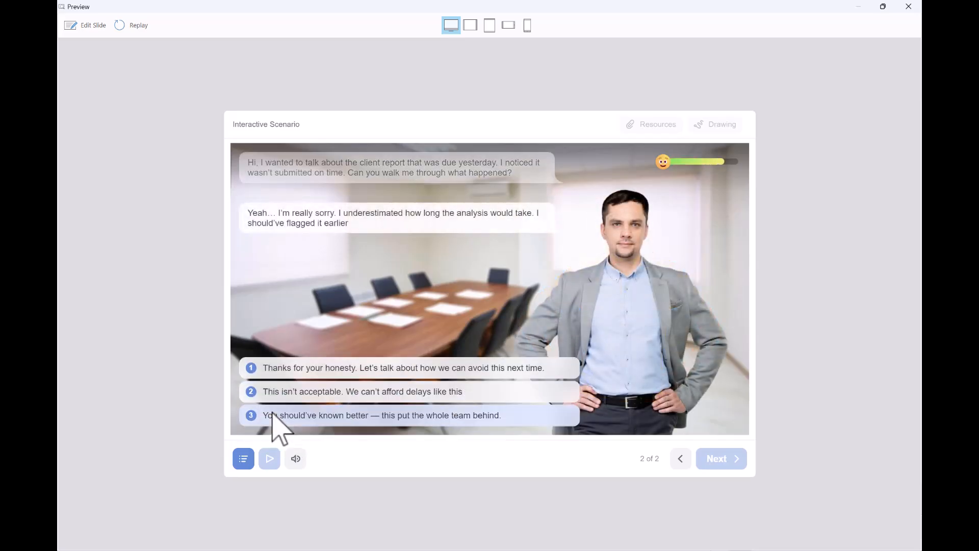